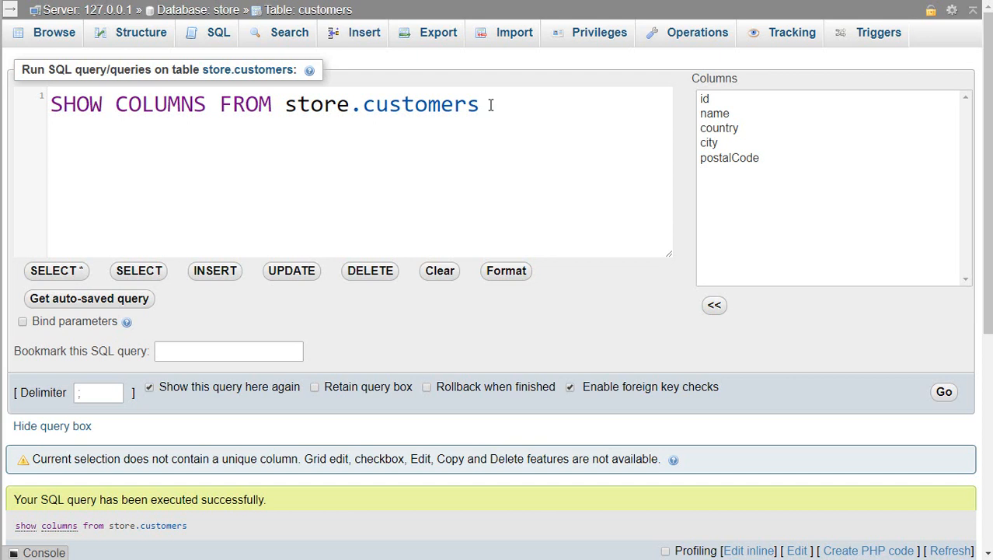
# End the customers statement with a semicolon and retarget the duplicated statement to store.orders
pyautogui.write(';')
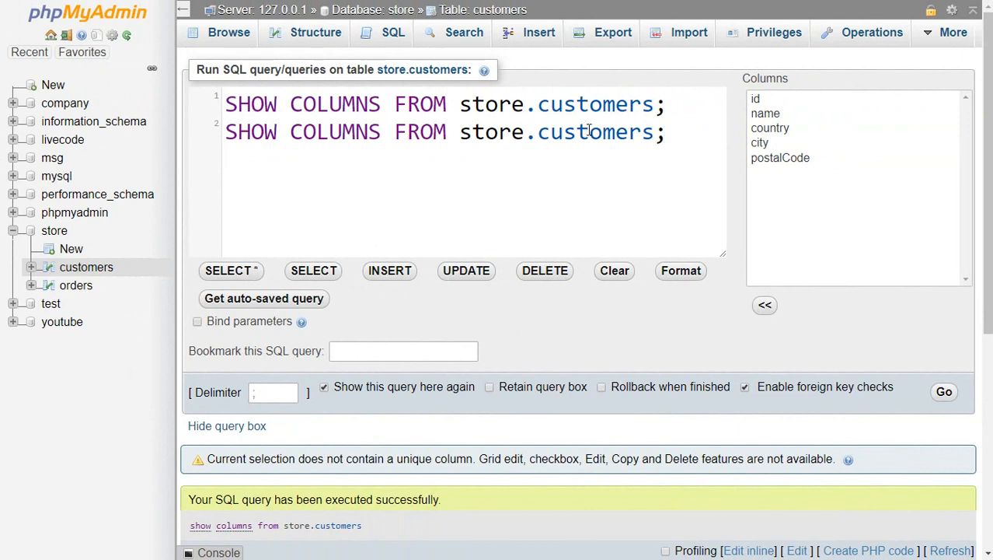
pyautogui.doubleClick(596, 131)
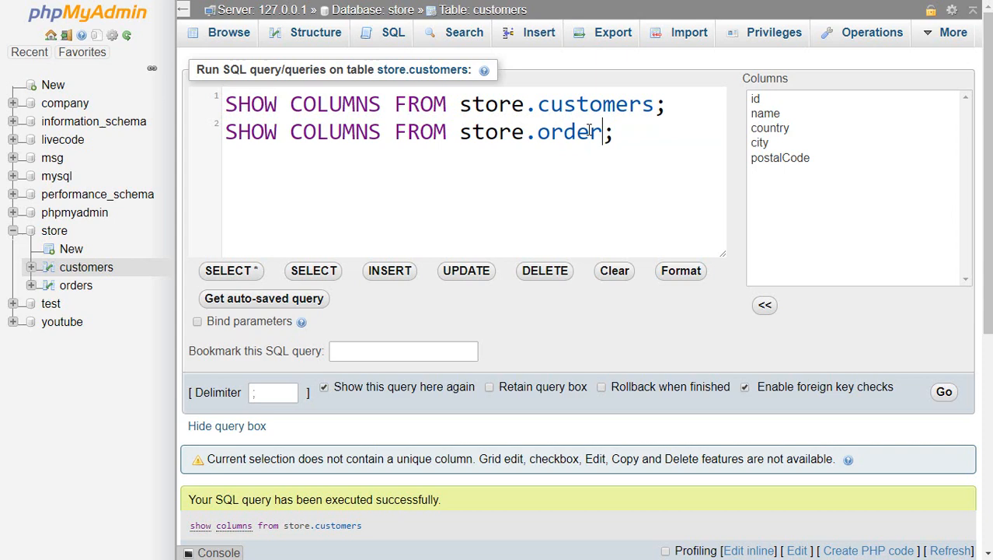
pyautogui.write('s')
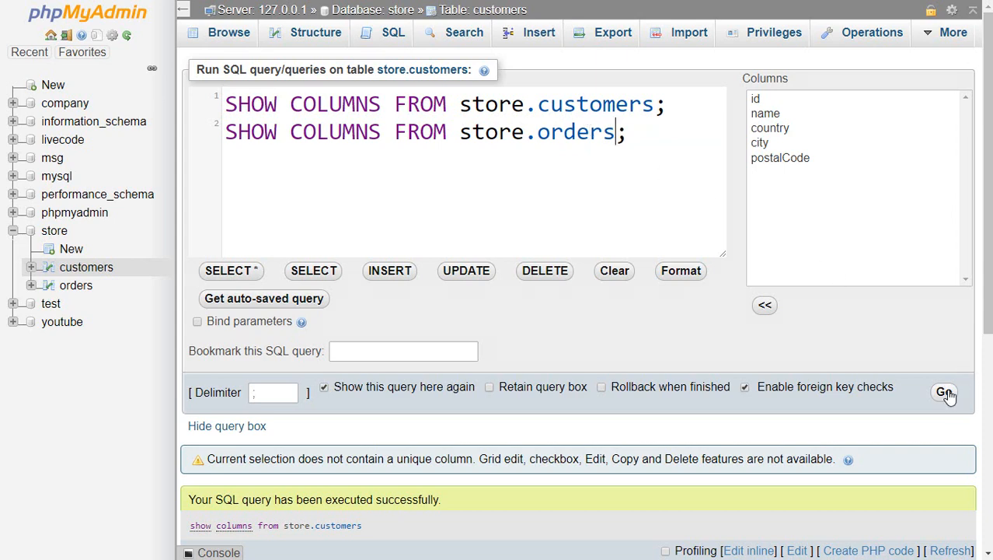
# Execute both SHOW COLUMNS statements with Go and review the customers and orders column listings
pyautogui.click(945, 392)
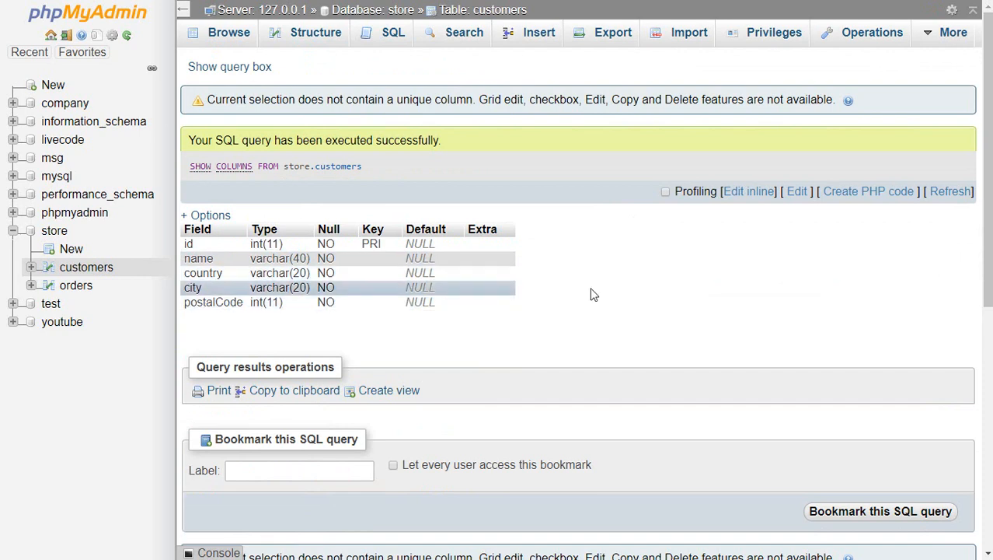
pyautogui.scroll(-3)
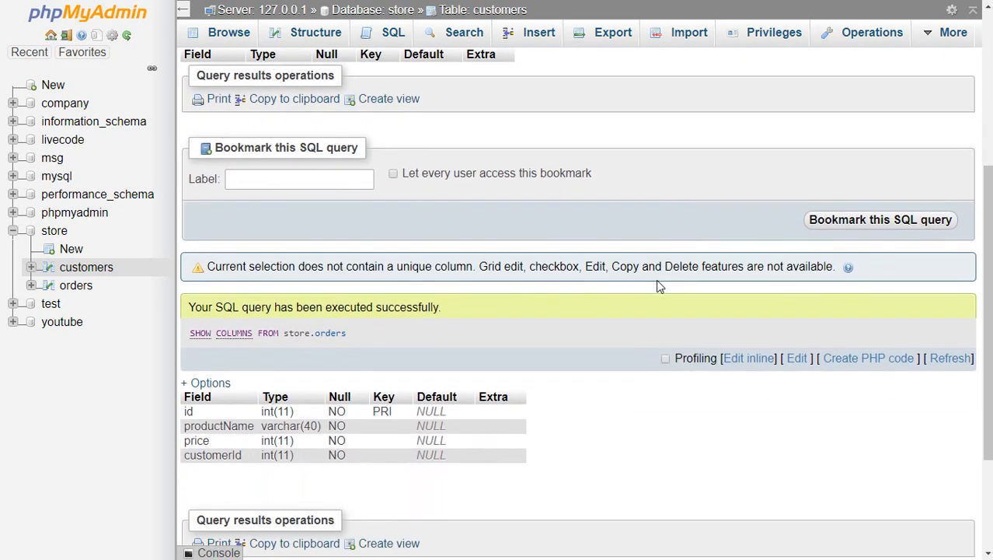
pyautogui.scroll(-3)
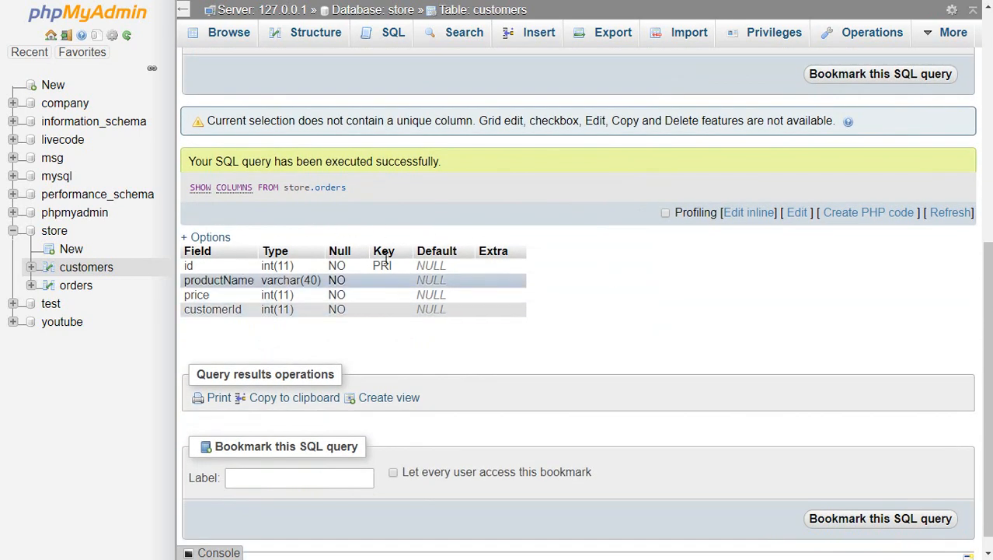
pyautogui.moveTo(385, 330)
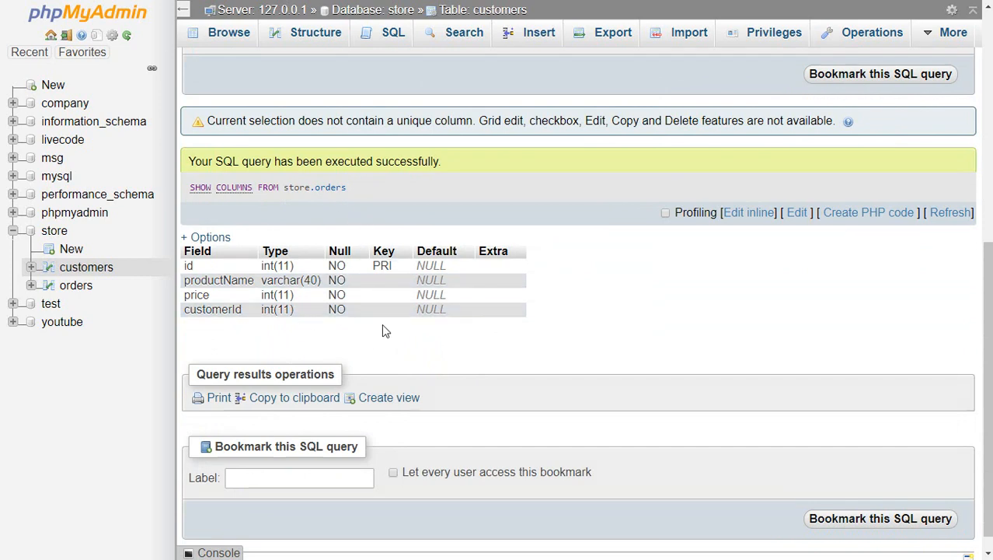
pyautogui.click(85, 267)
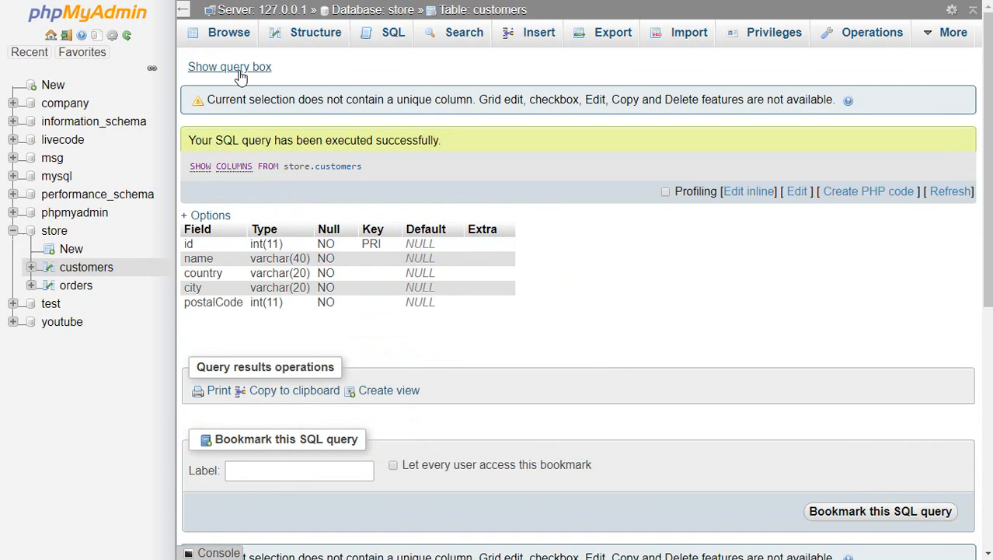
# Reopen the SQL editor above the results via 'Show query box', keeping both statements
pyautogui.click(230, 65)
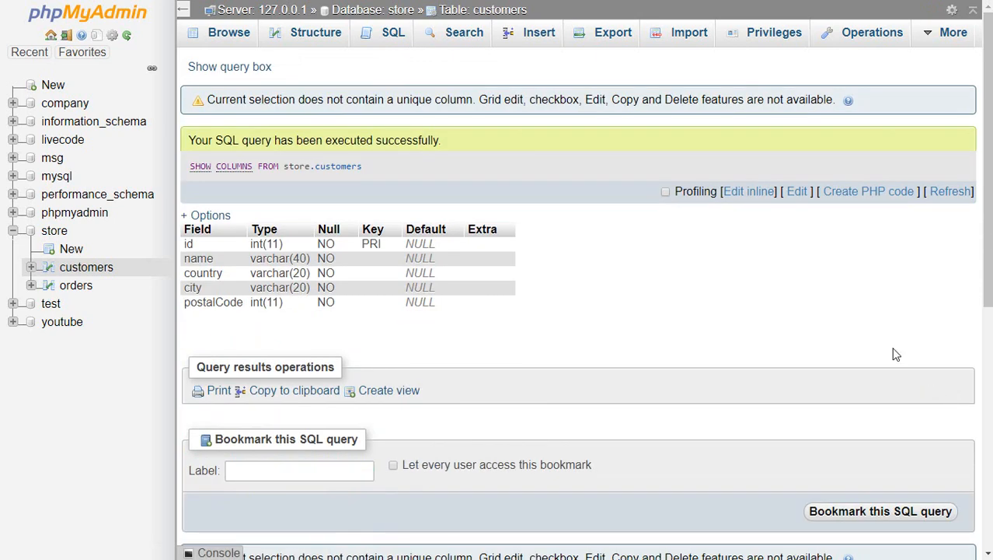
pyautogui.click(75, 285)
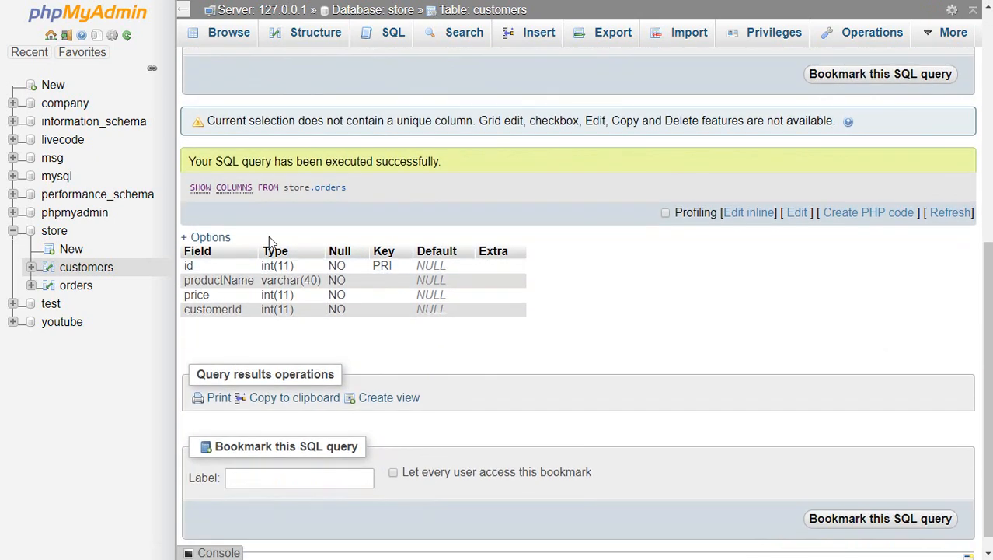
pyautogui.moveTo(427, 225)
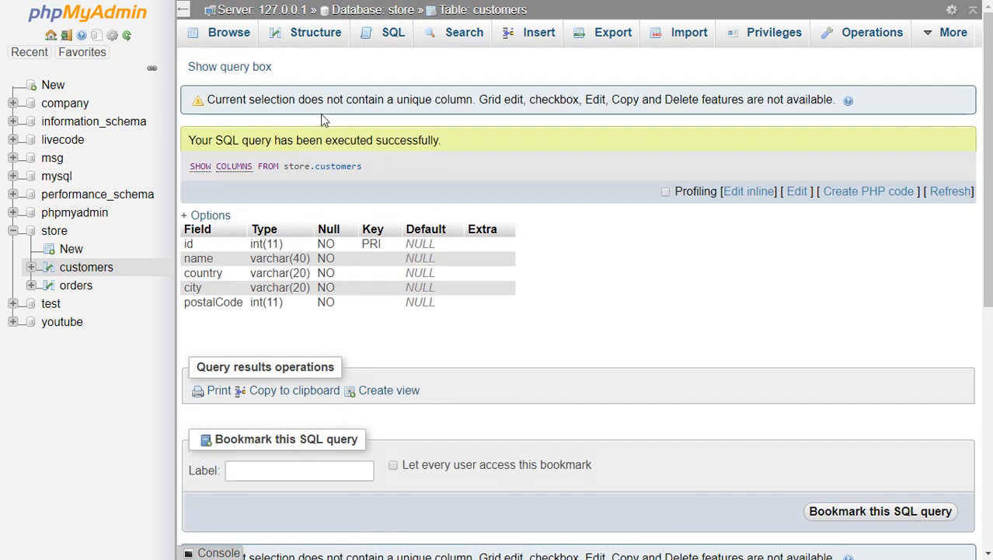
pyautogui.click(230, 65)
pyautogui.write('SHOW COLUMNS FROM store.orders;')
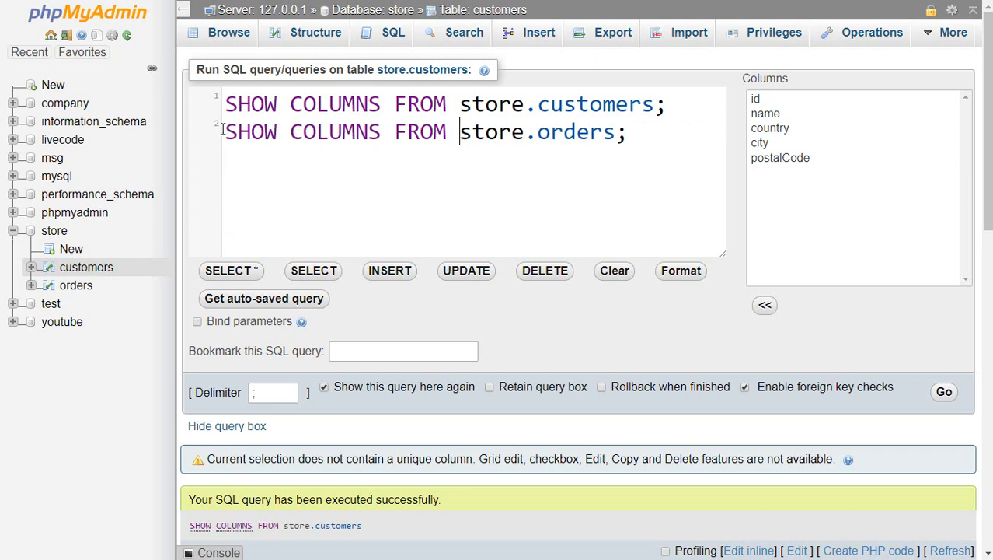
# Move 'FROM store.orders;' onto its own line below 'SHOW COLUMNS'
pyautogui.click(667, 132)
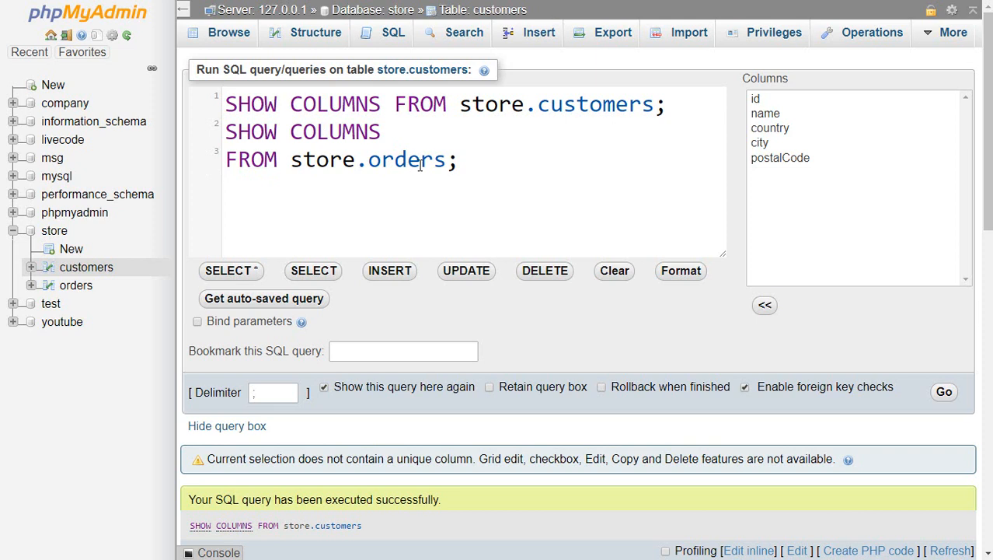
pyautogui.moveTo(352, 211)
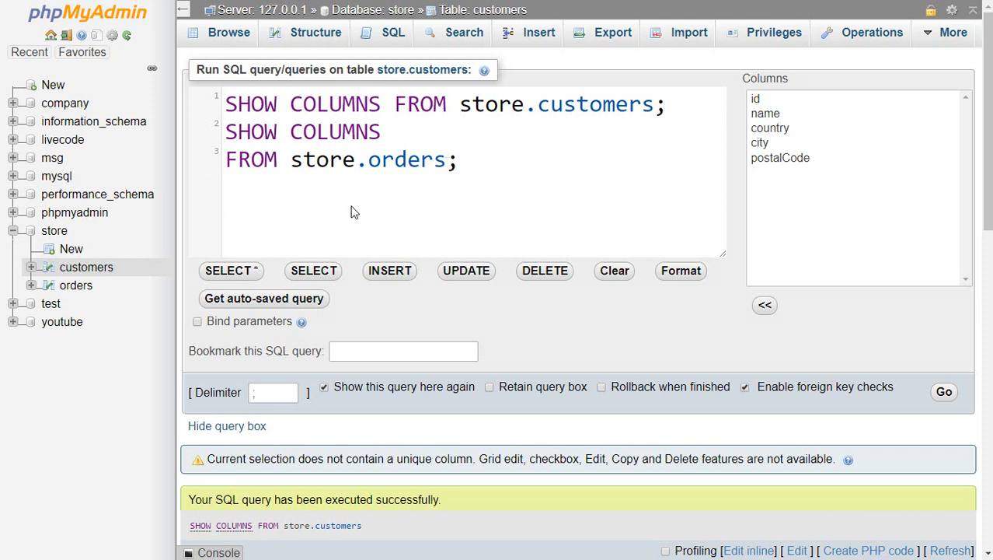